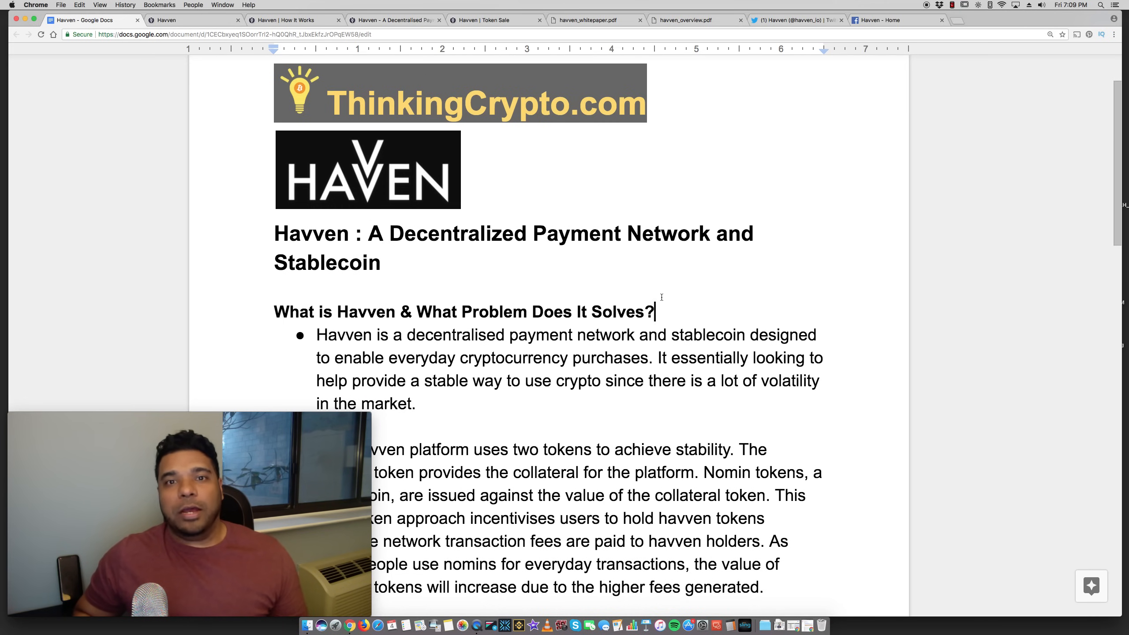
Scroll the Havven review notes and place the cursor after the final bullet
{"action": "scroll", "scroll_direction": "down", "scroll_amount": 3}
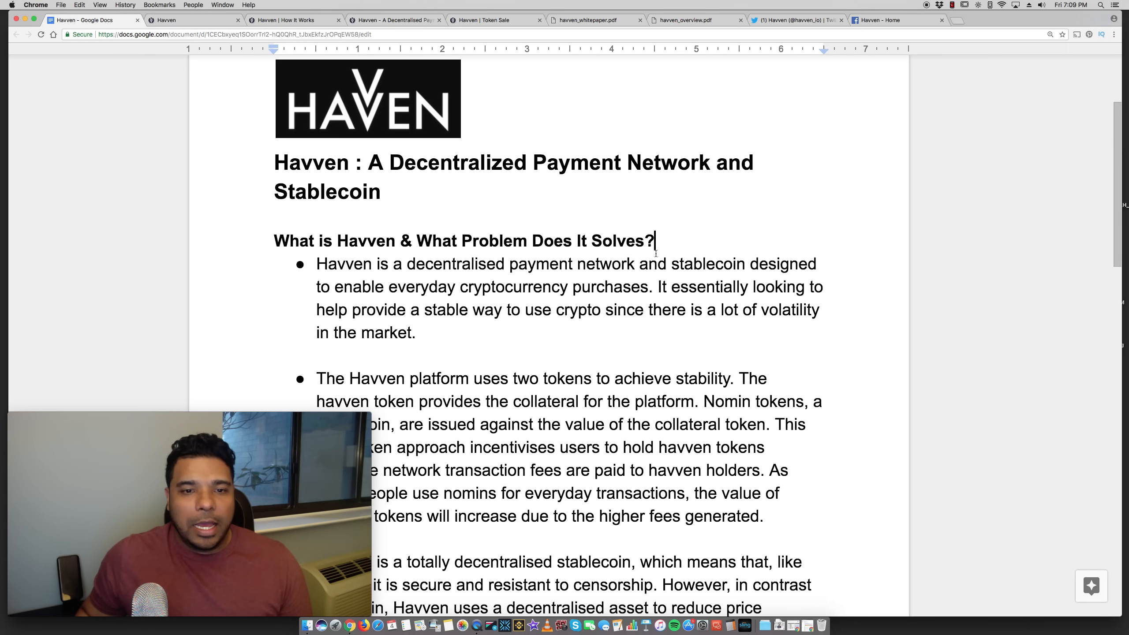
{"action": "scroll", "scroll_direction": "down", "scroll_amount": 3}
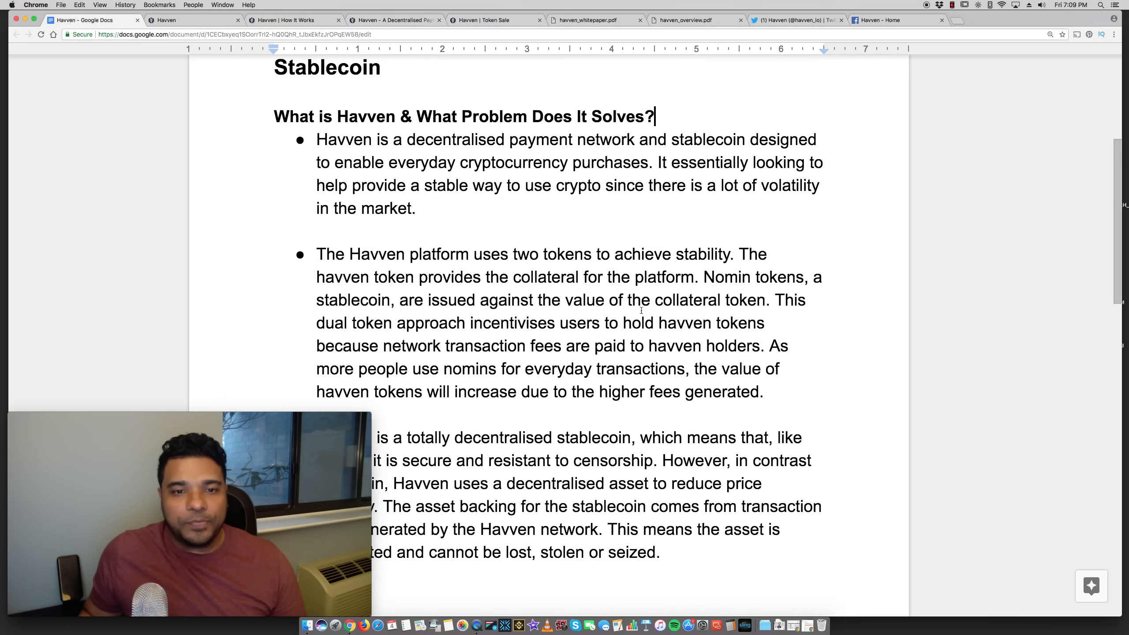
{"action": "scroll", "scroll_direction": "down", "scroll_amount": 3}
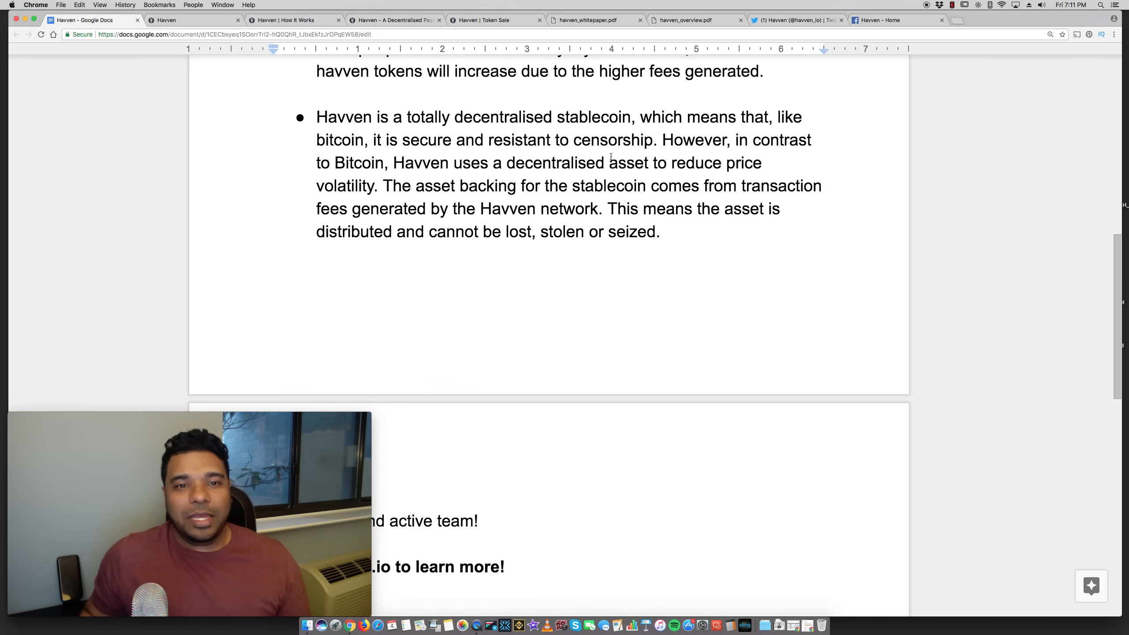
{"action": "left_click", "coordinate": [657, 231]}
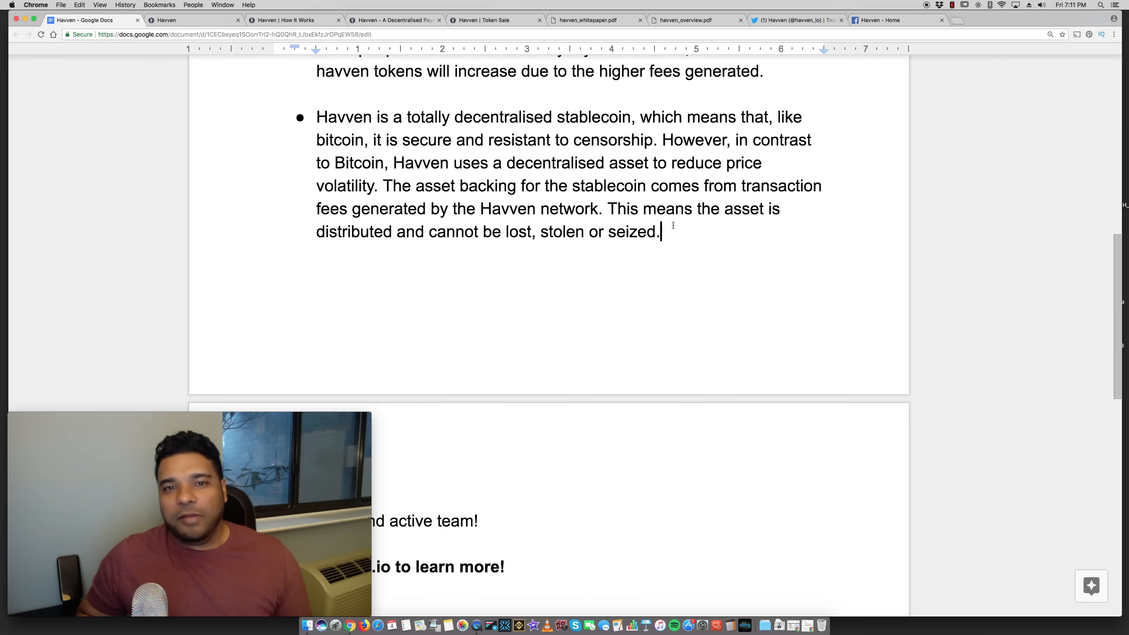
{"action": "scroll", "scroll_direction": "down", "scroll_amount": 3}
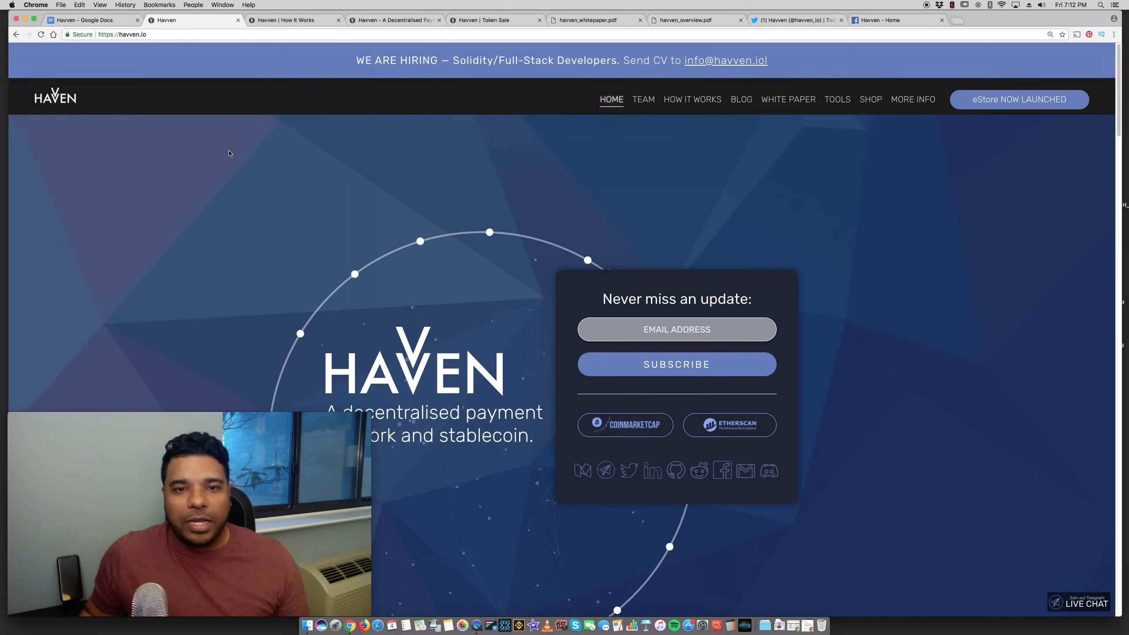
Scroll through the havven.io home page sections before moving to the Token Sale page
{"action": "scroll", "scroll_direction": "down", "scroll_amount": 3}
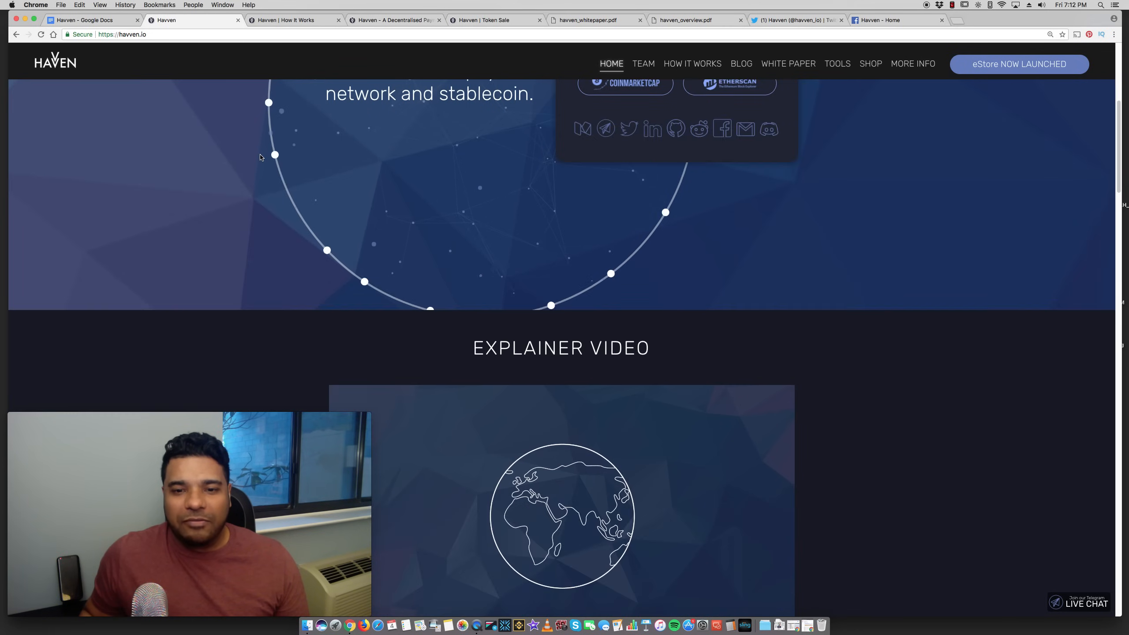
{"action": "scroll", "scroll_direction": "down", "scroll_amount": 3}
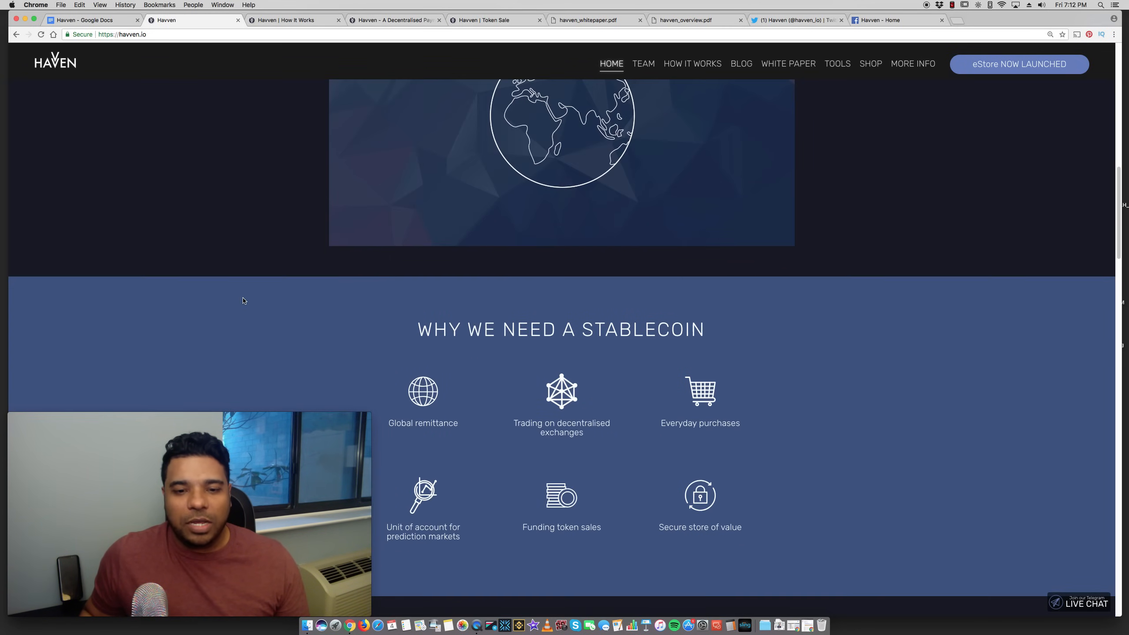
{"action": "scroll", "scroll_direction": "down", "scroll_amount": 3}
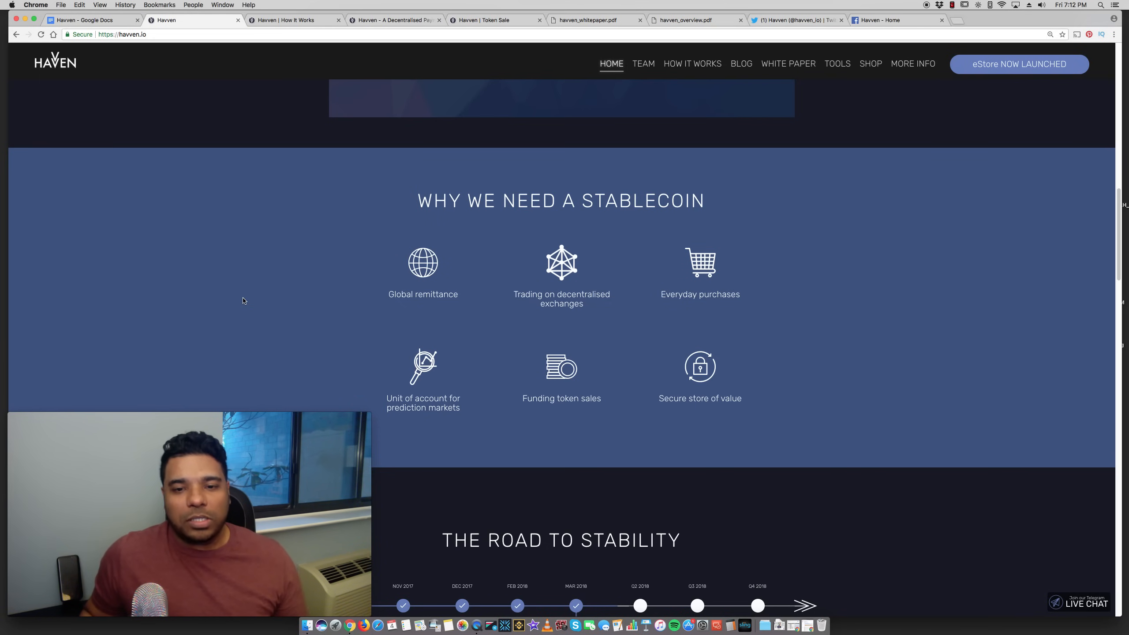
{"action": "scroll", "scroll_direction": "down", "scroll_amount": 3}
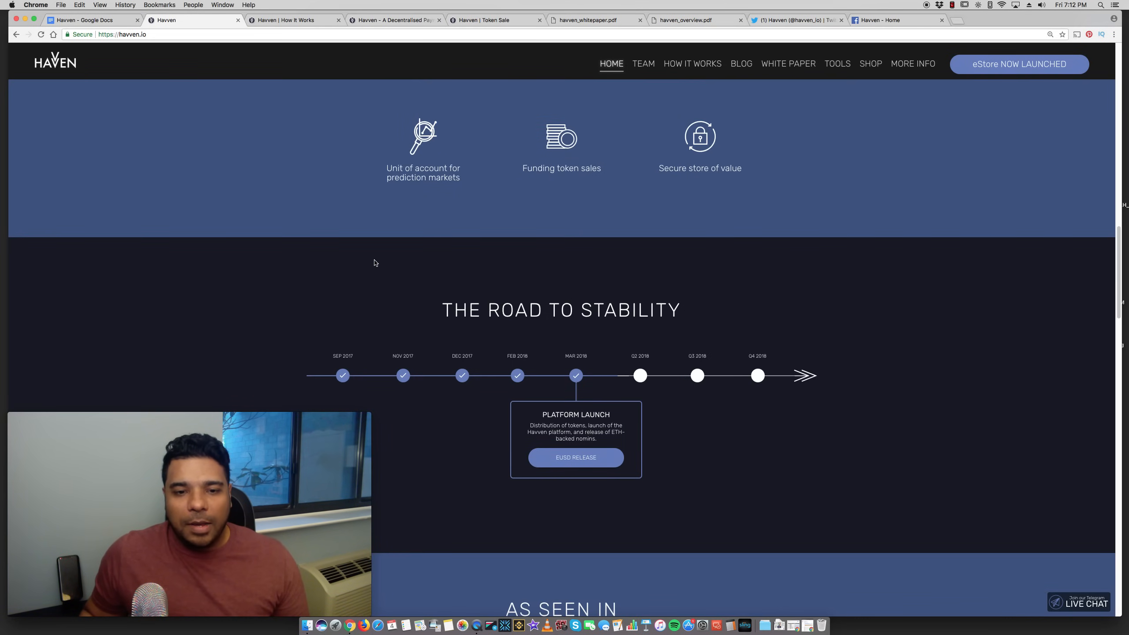
{"action": "scroll", "scroll_direction": "down", "scroll_amount": 3}
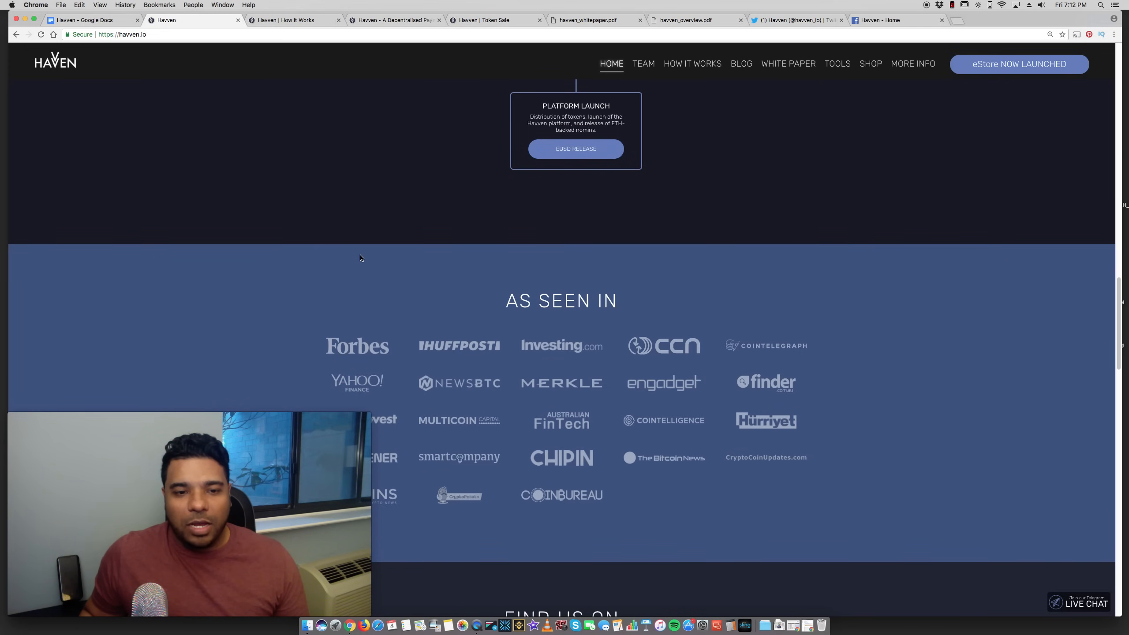
{"action": "scroll", "scroll_direction": "down", "scroll_amount": 3}
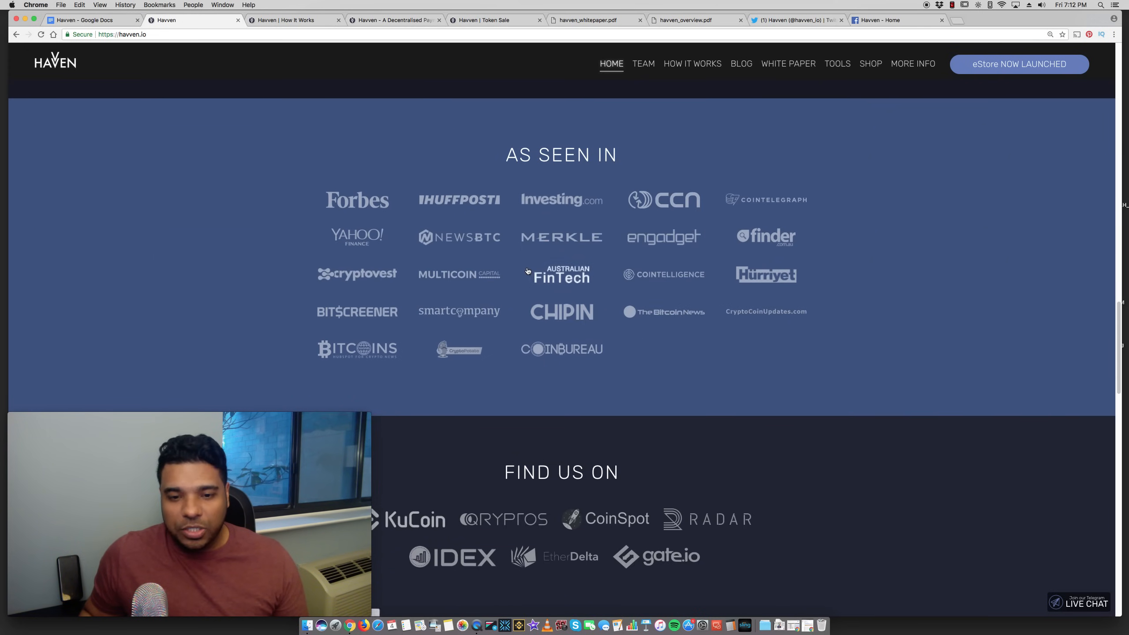
{"action": "scroll", "scroll_direction": "down", "scroll_amount": 3}
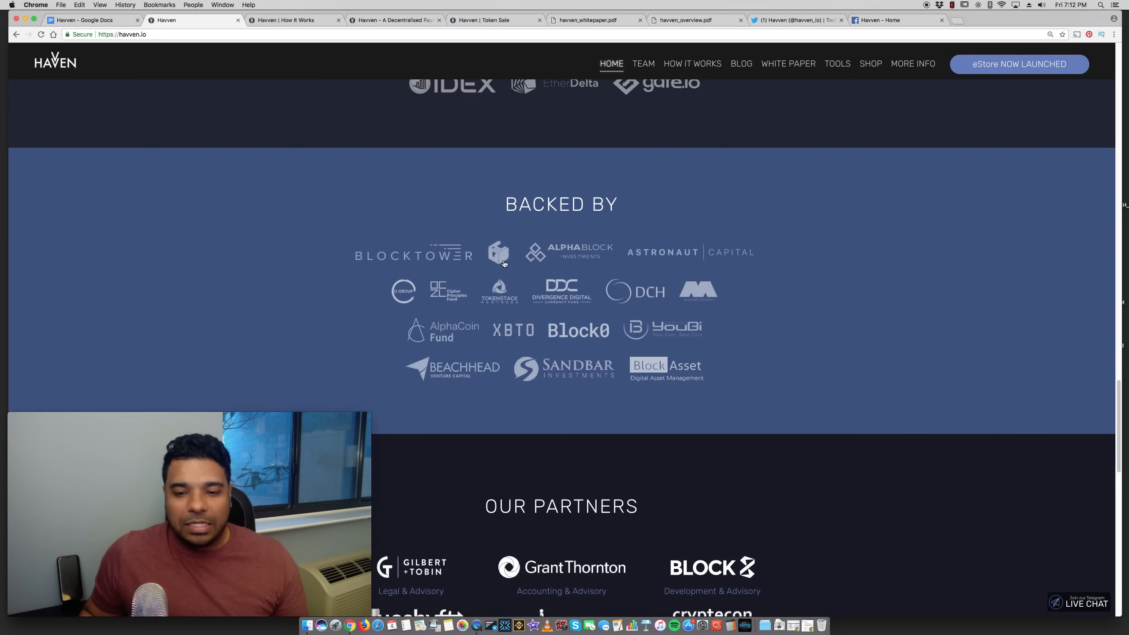
{"action": "scroll", "scroll_direction": "down", "scroll_amount": 3}
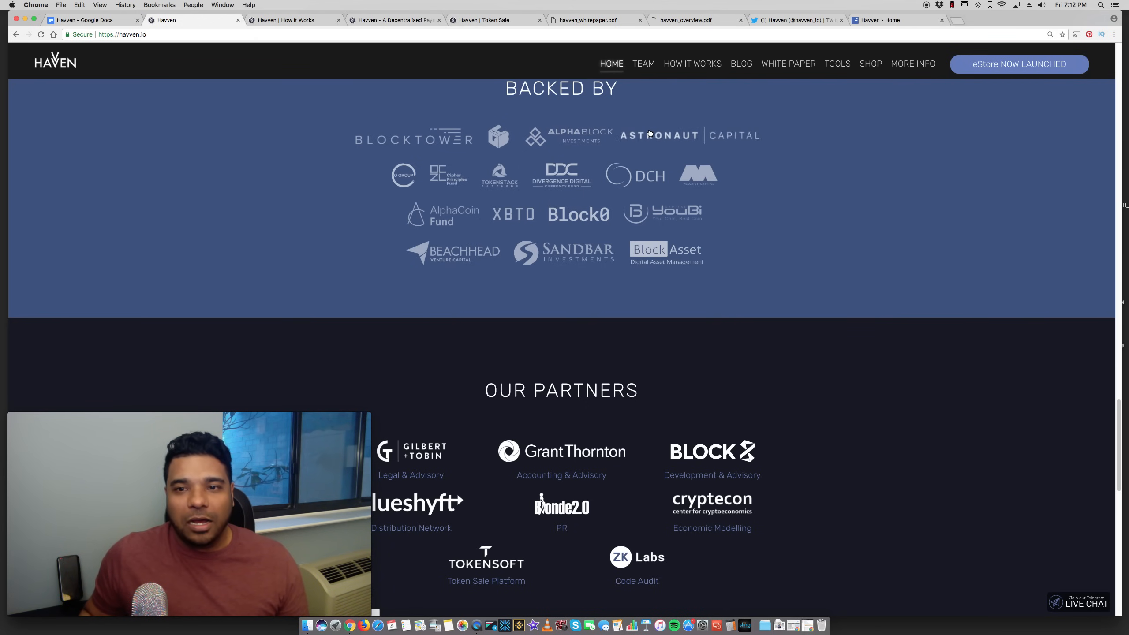
{"action": "mouse_move", "coordinate": [349, 197]}
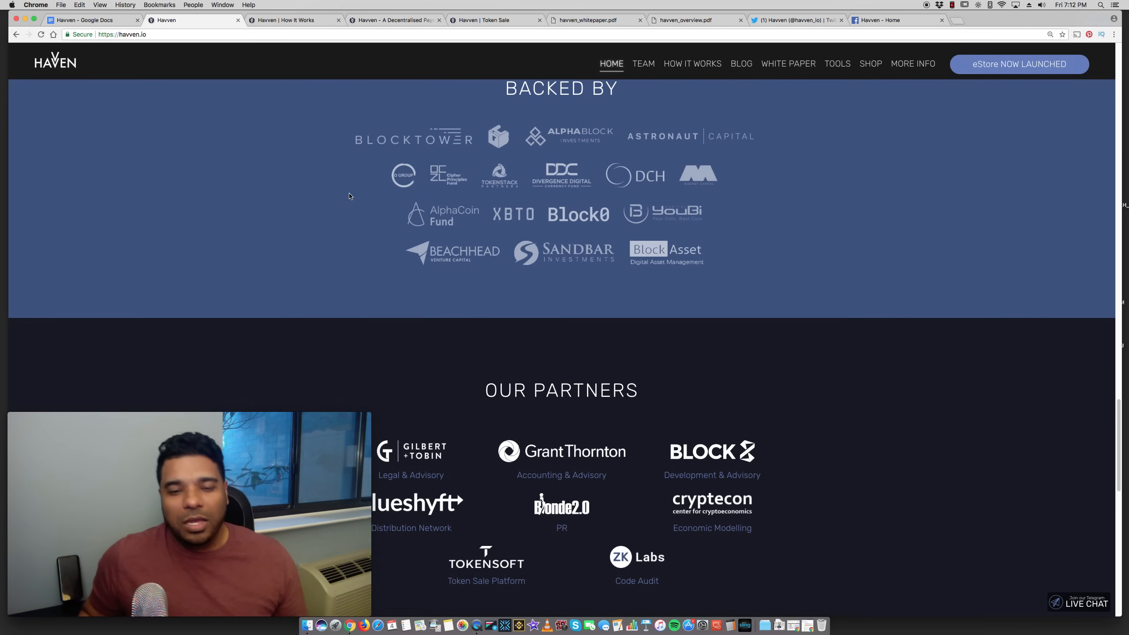
{"action": "scroll", "scroll_direction": "down", "scroll_amount": 3}
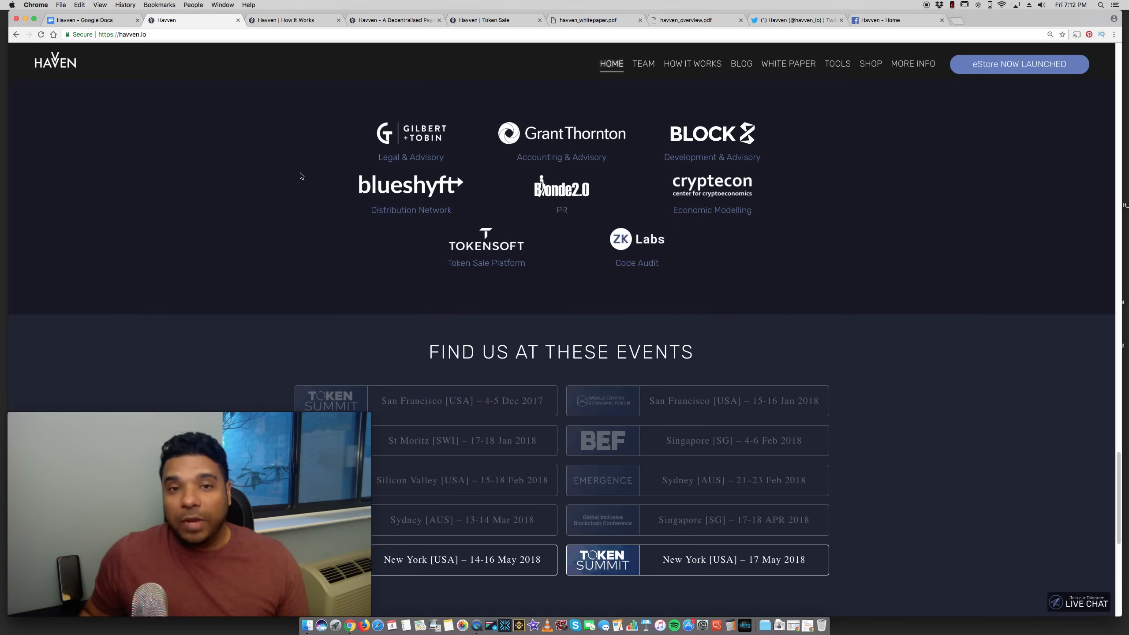
{"action": "scroll", "scroll_direction": "down", "scroll_amount": 3}
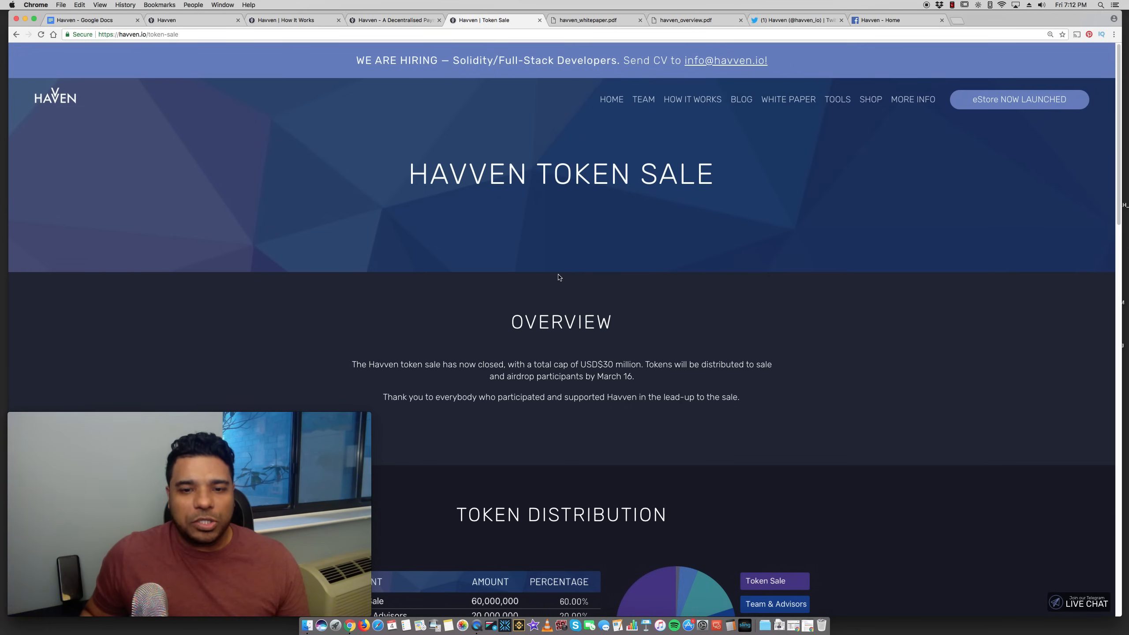
Skim the closed token sale overview and distribution section, then bring up havven_whitepaper.pdf
{"action": "scroll", "scroll_direction": "down", "scroll_amount": 3}
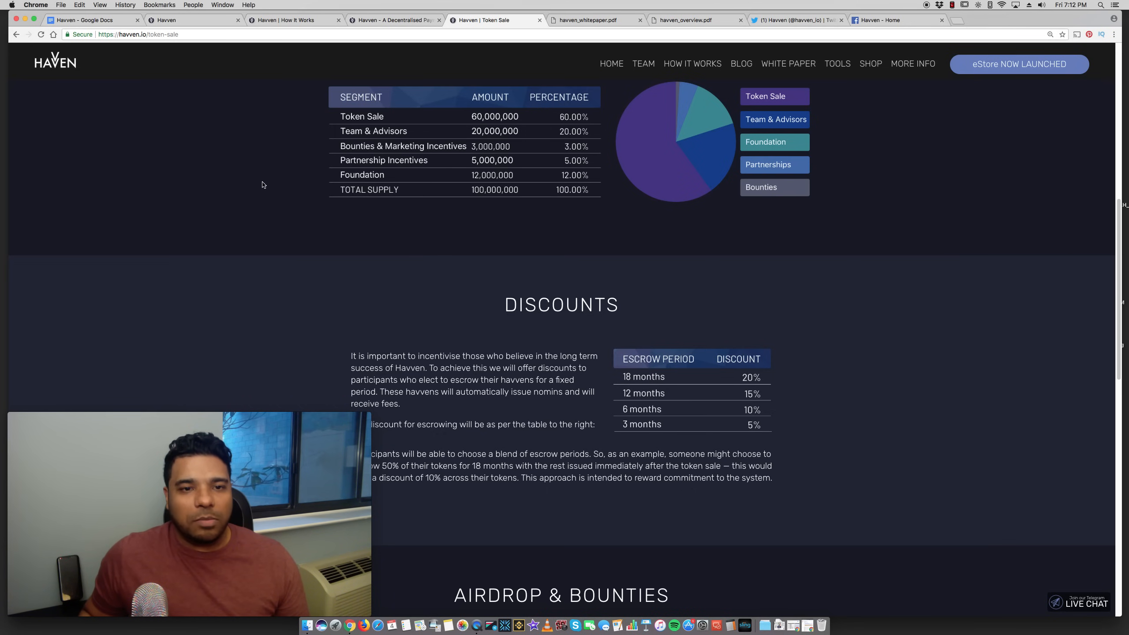
{"action": "scroll", "scroll_direction": "down", "scroll_amount": 3}
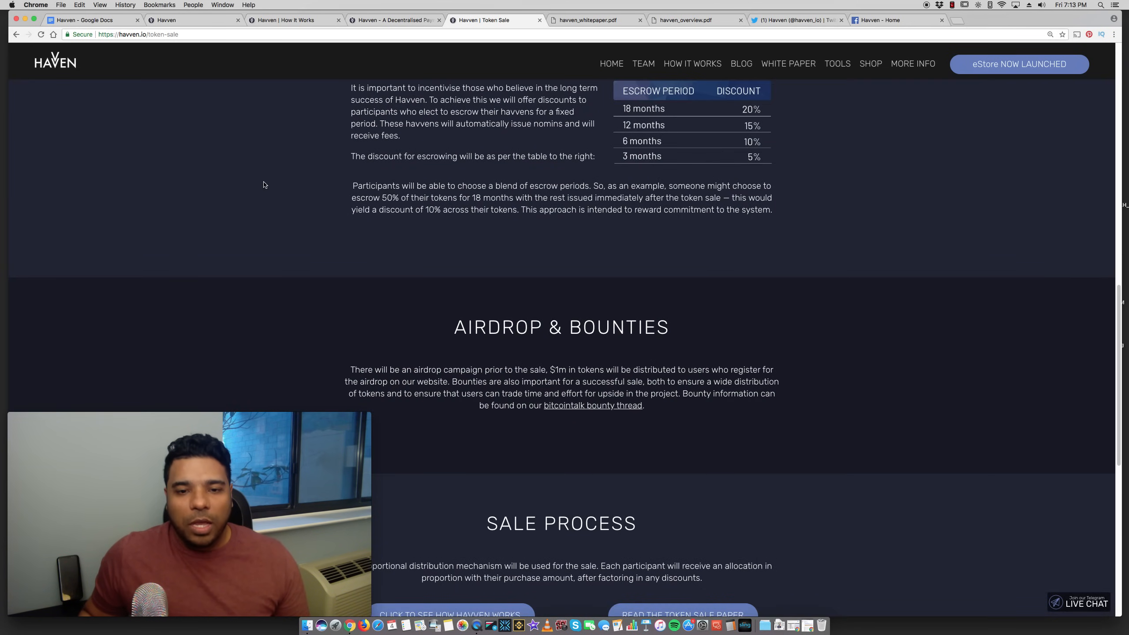
{"action": "scroll", "scroll_direction": "up", "scroll_amount": 3}
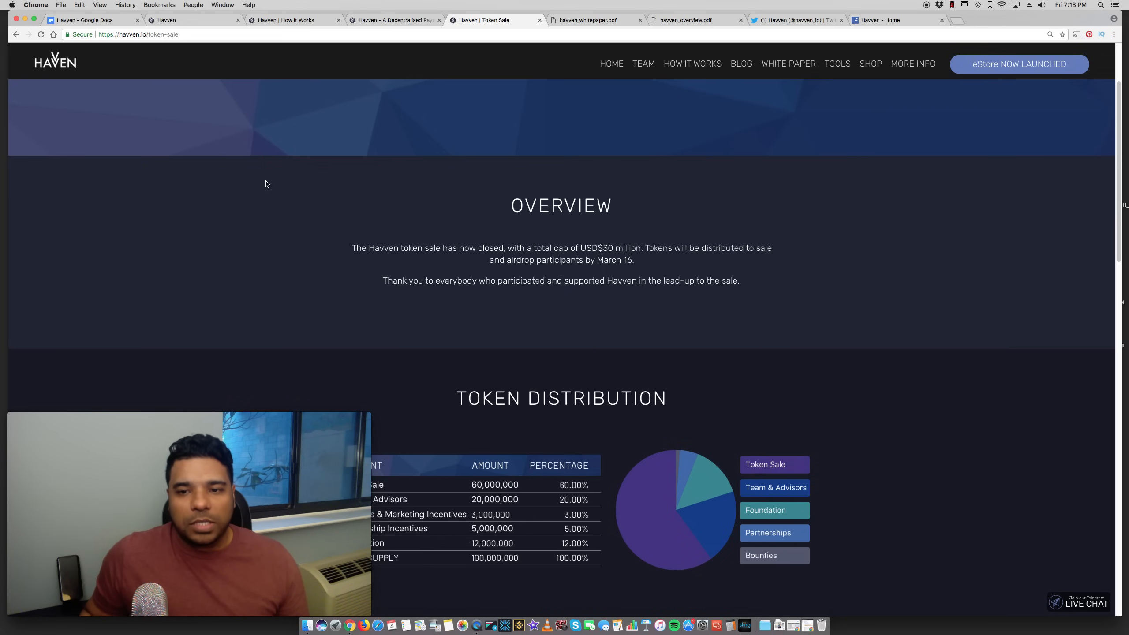
{"action": "mouse_move", "coordinate": [375, 178]}
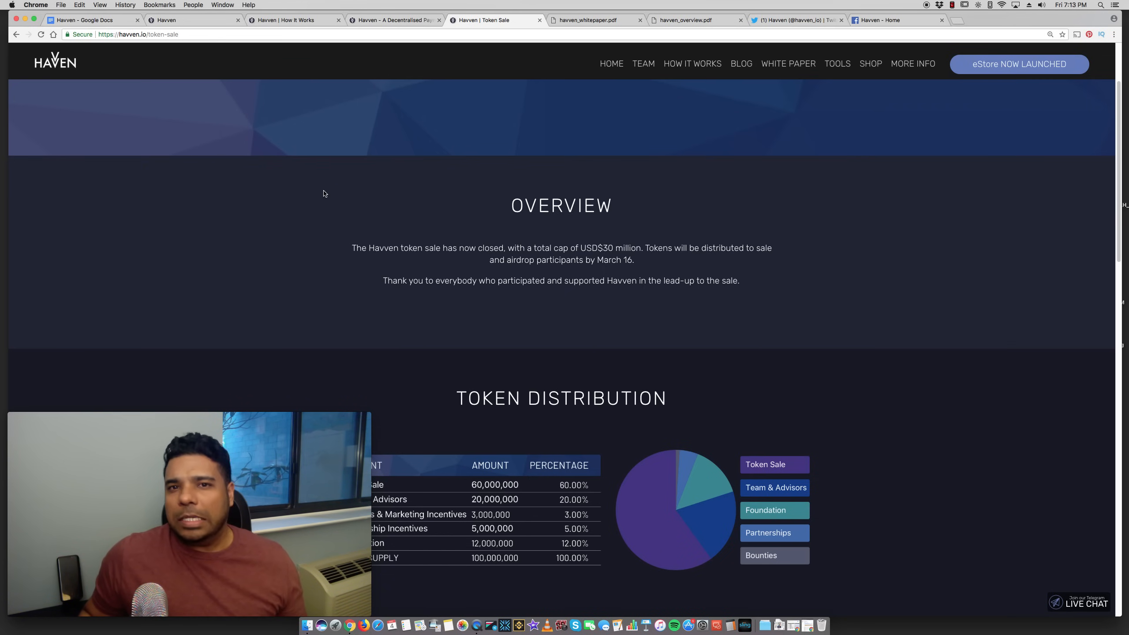
{"action": "scroll", "scroll_direction": "up", "scroll_amount": 3}
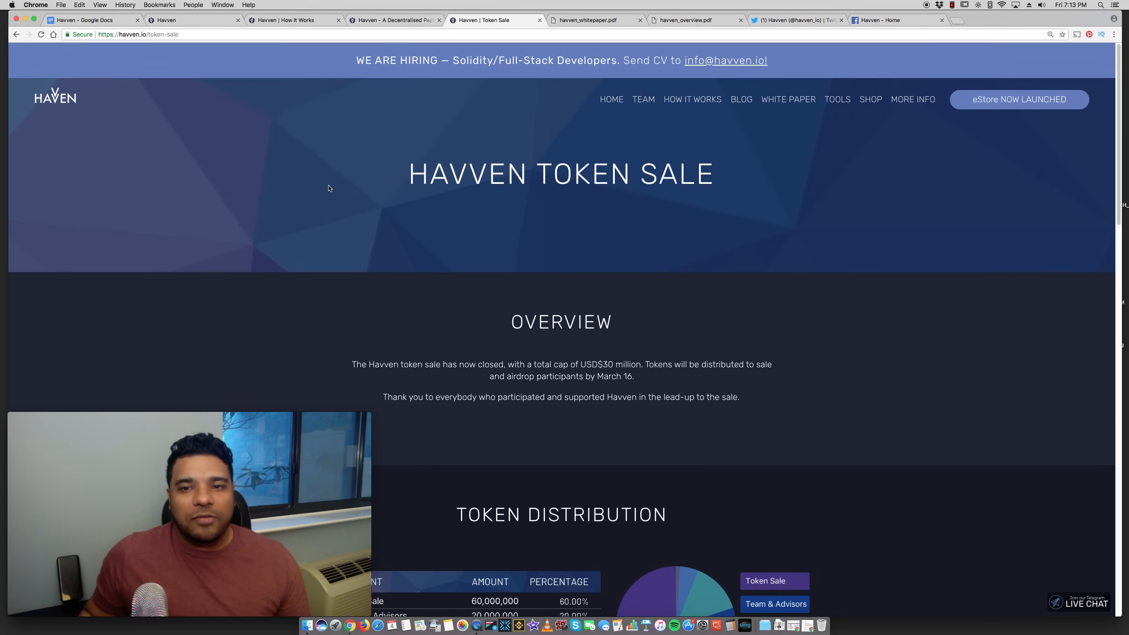
{"action": "left_click", "coordinate": [595, 20]}
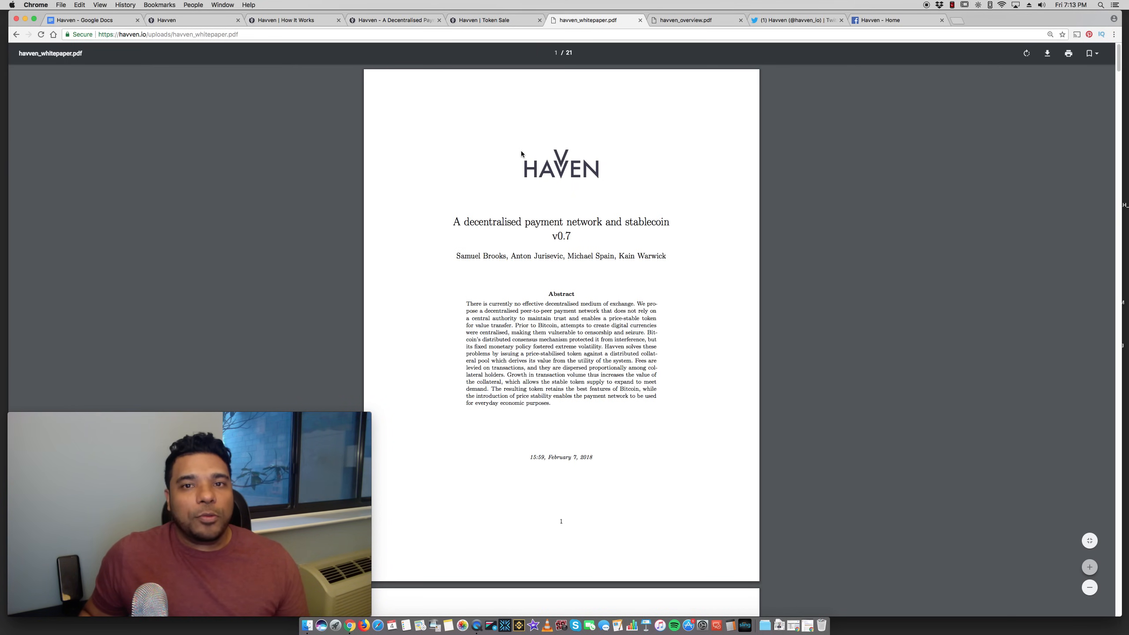
Page through the three-page havven_overview.pdf, then switch to Havven's Twitter profile
{"action": "left_click", "coordinate": [694, 20]}
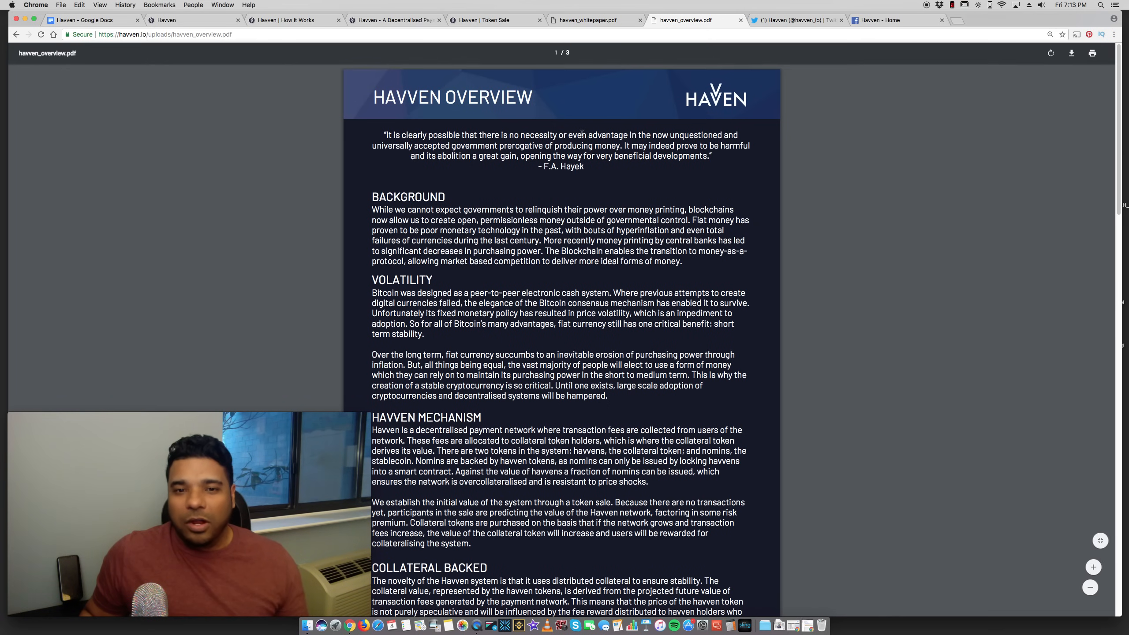
{"action": "scroll", "scroll_direction": "down", "scroll_amount": 3}
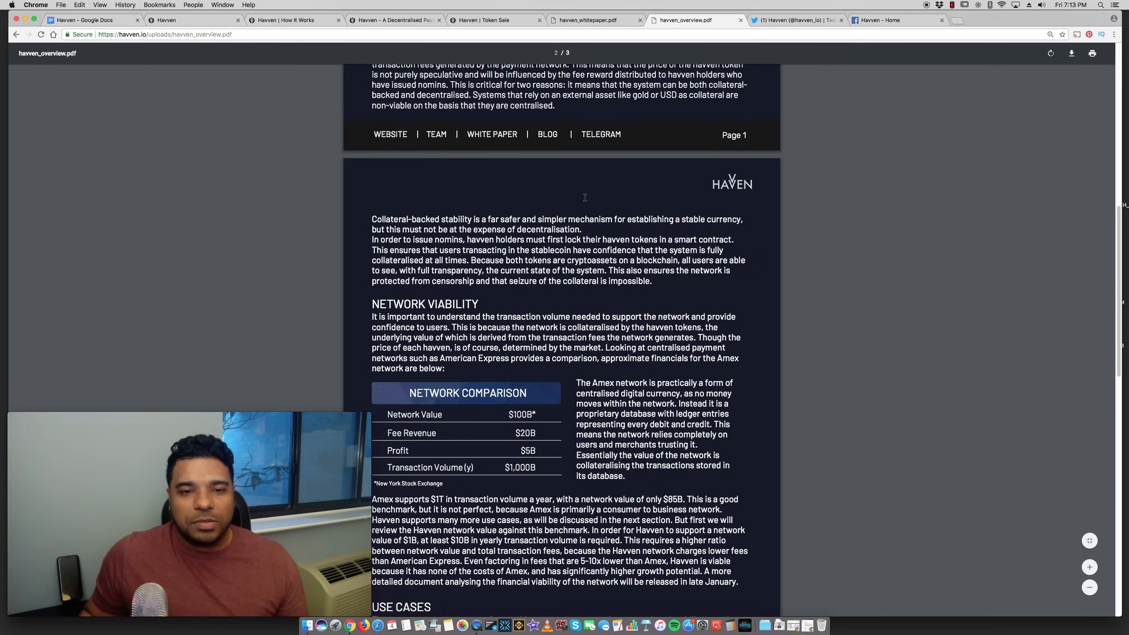
{"action": "scroll", "scroll_direction": "down", "scroll_amount": 3}
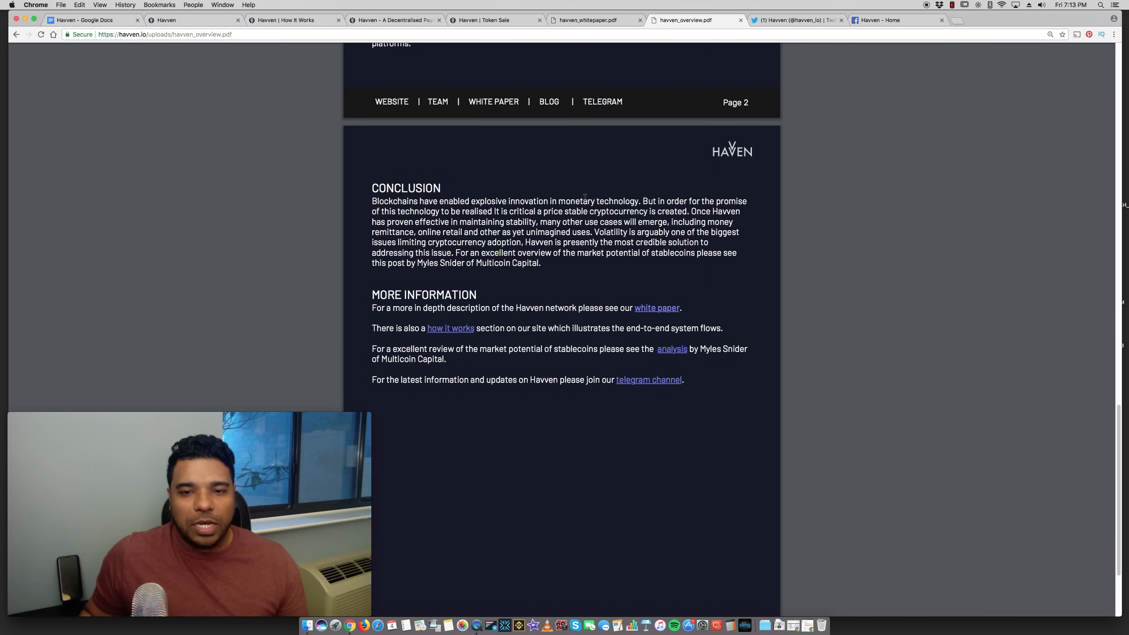
{"action": "scroll", "scroll_direction": "up", "scroll_amount": 3}
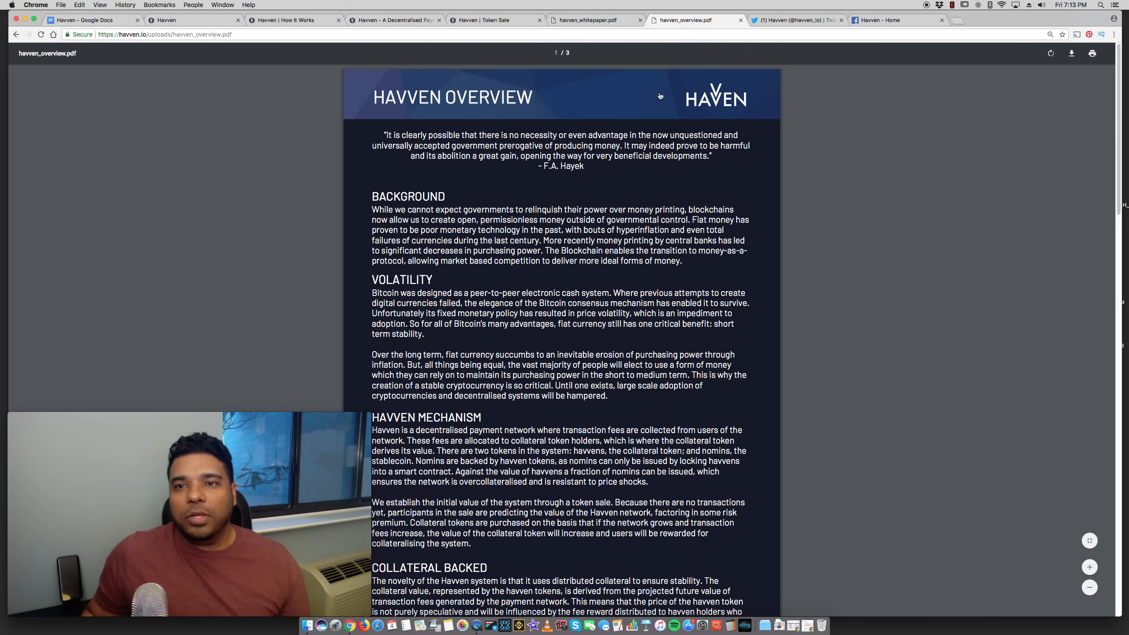
{"action": "left_click", "coordinate": [796, 20]}
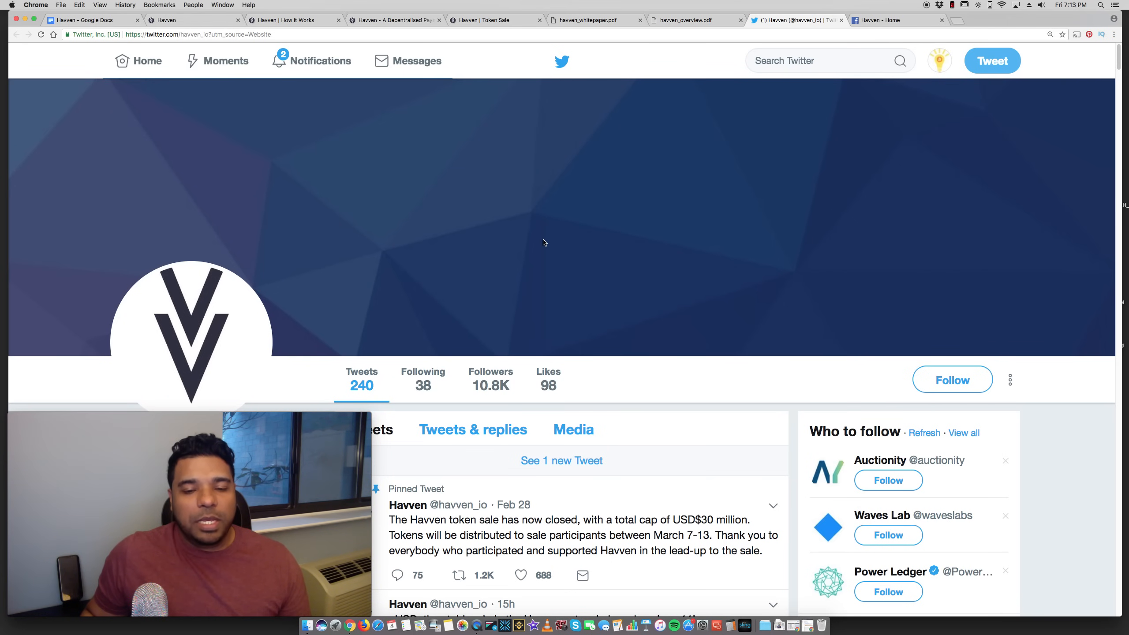
Browse Havven's tweets, view and close a panel discussion photo, then switch to How It Works
{"action": "scroll", "scroll_direction": "down", "scroll_amount": 3}
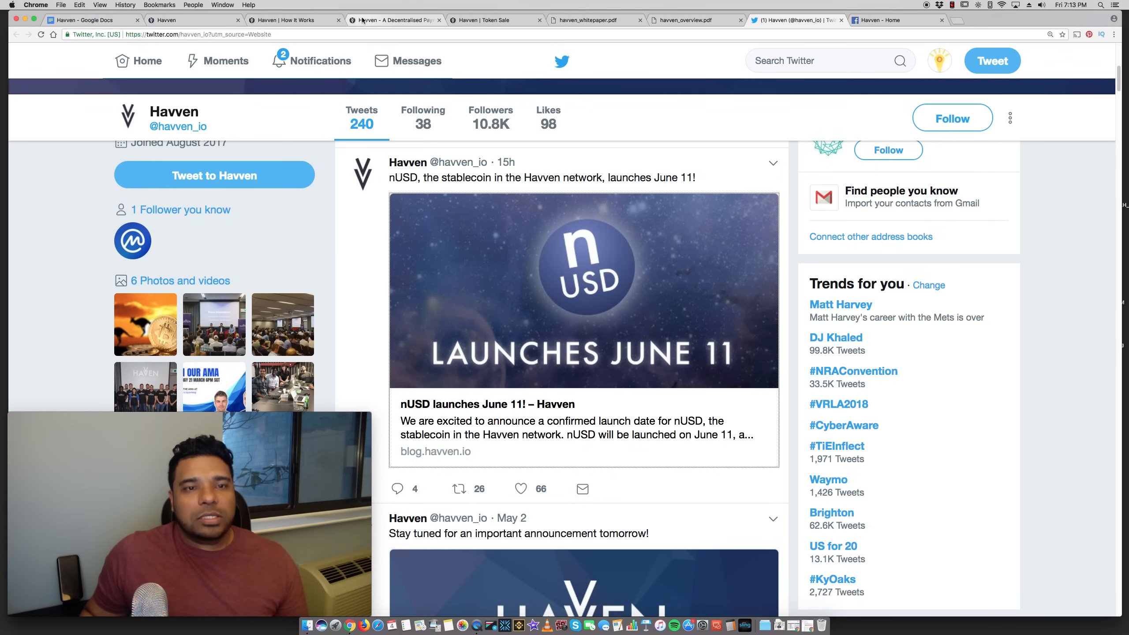
{"action": "mouse_move", "coordinate": [393, 20]}
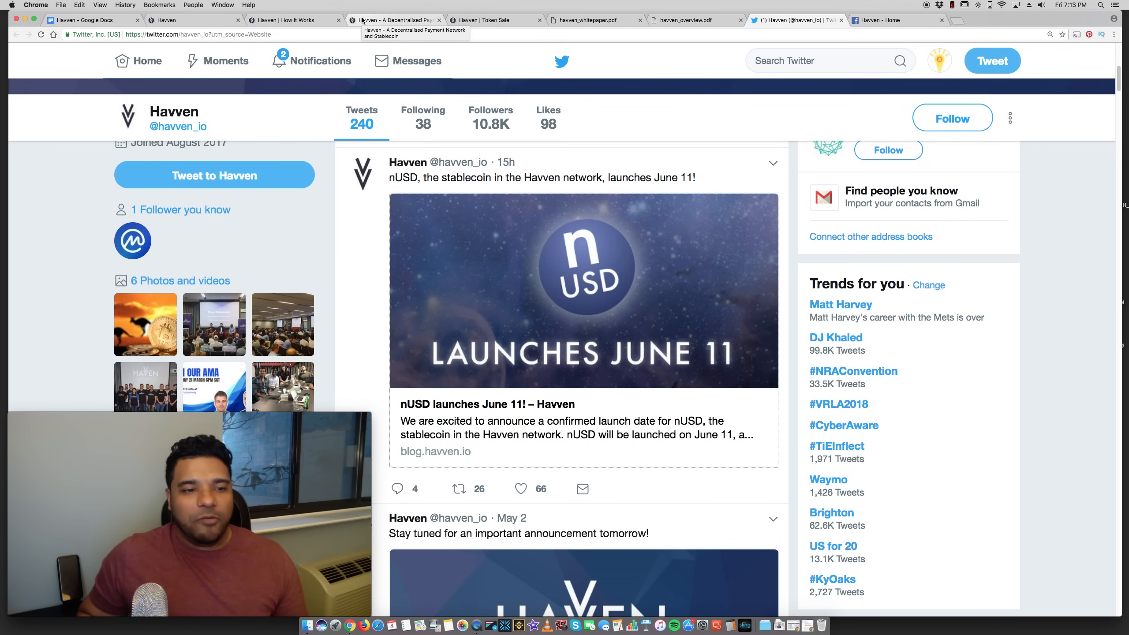
{"action": "left_click", "coordinate": [144, 325]}
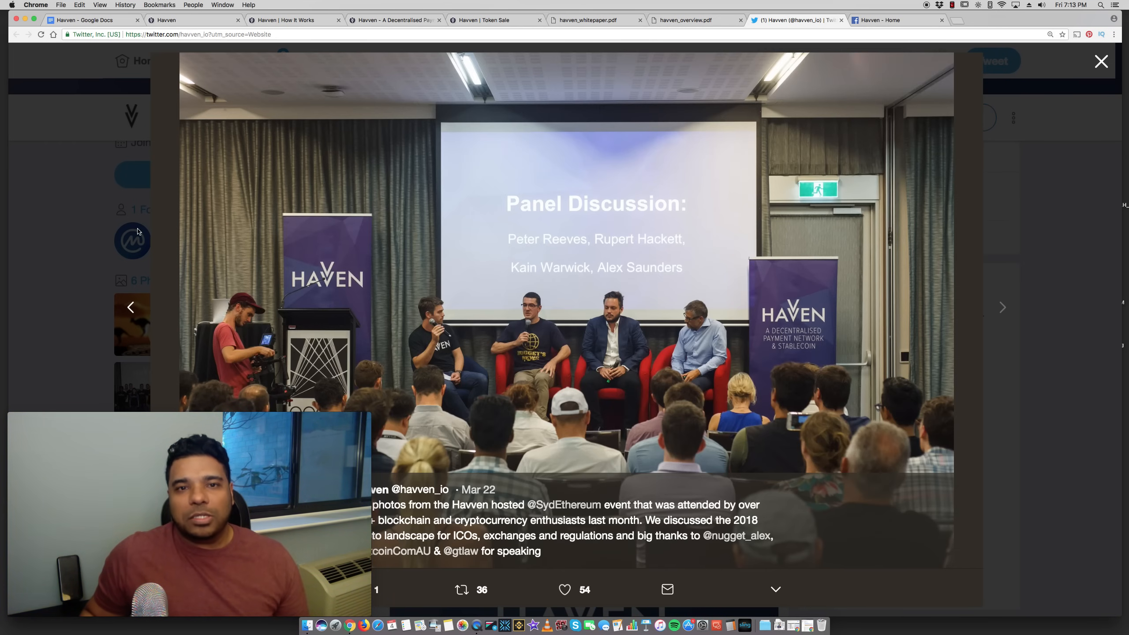
{"action": "left_click", "coordinate": [1101, 61]}
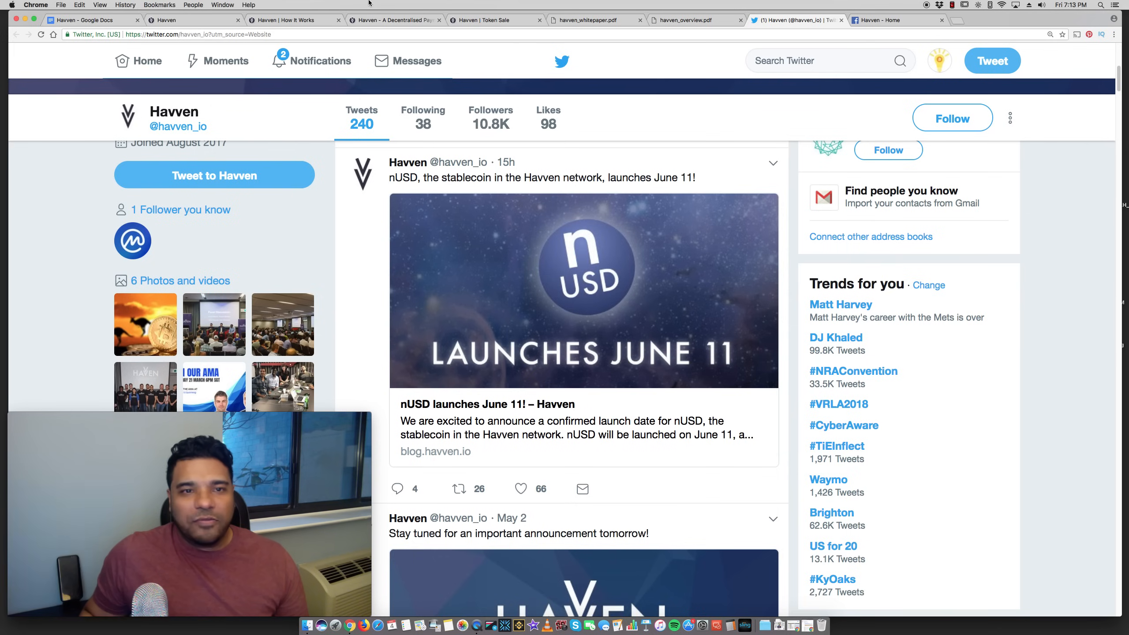
{"action": "left_click", "coordinate": [294, 19]}
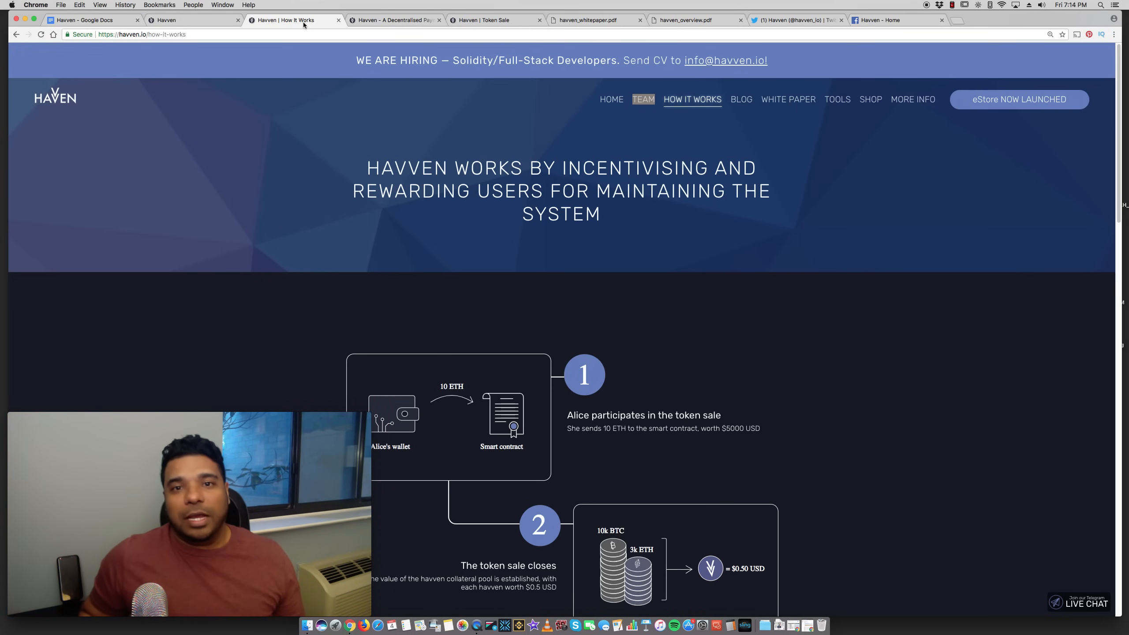
Browse the Havven team grid and eStore, then return to the Google Docs notes
{"action": "left_click", "coordinate": [642, 100]}
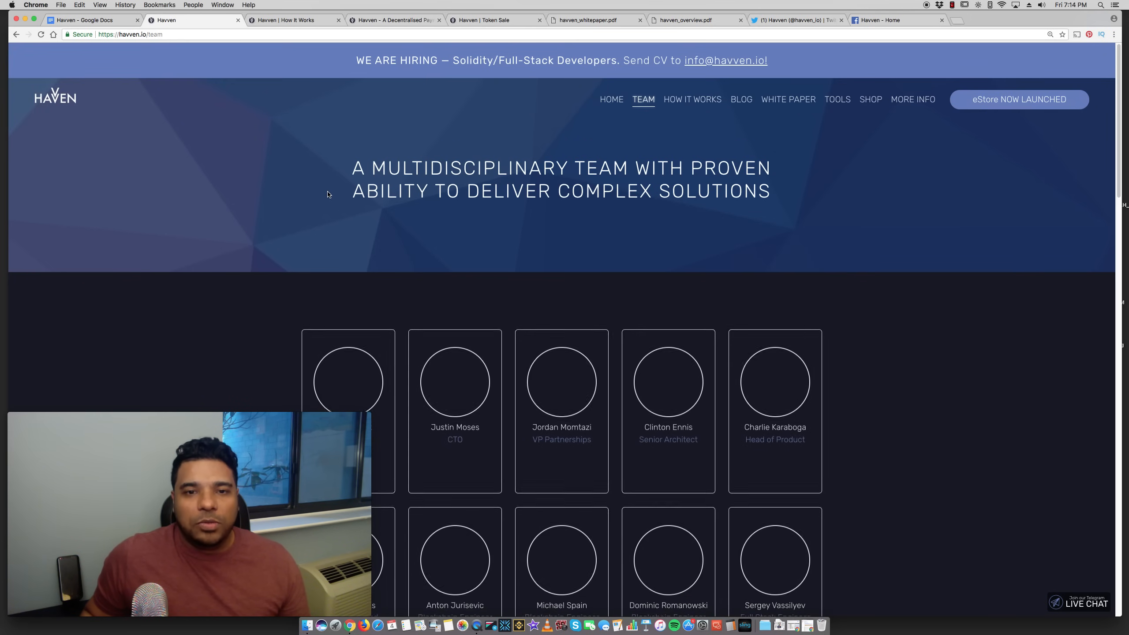
{"action": "scroll", "scroll_direction": "down", "scroll_amount": 3}
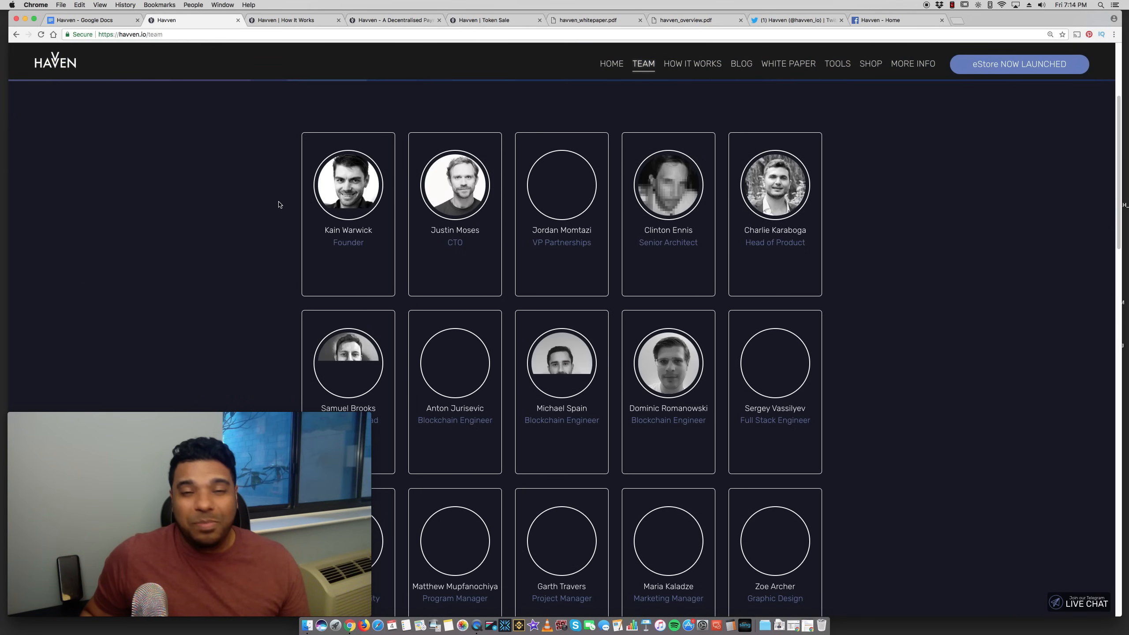
{"action": "scroll", "scroll_direction": "down", "scroll_amount": 3}
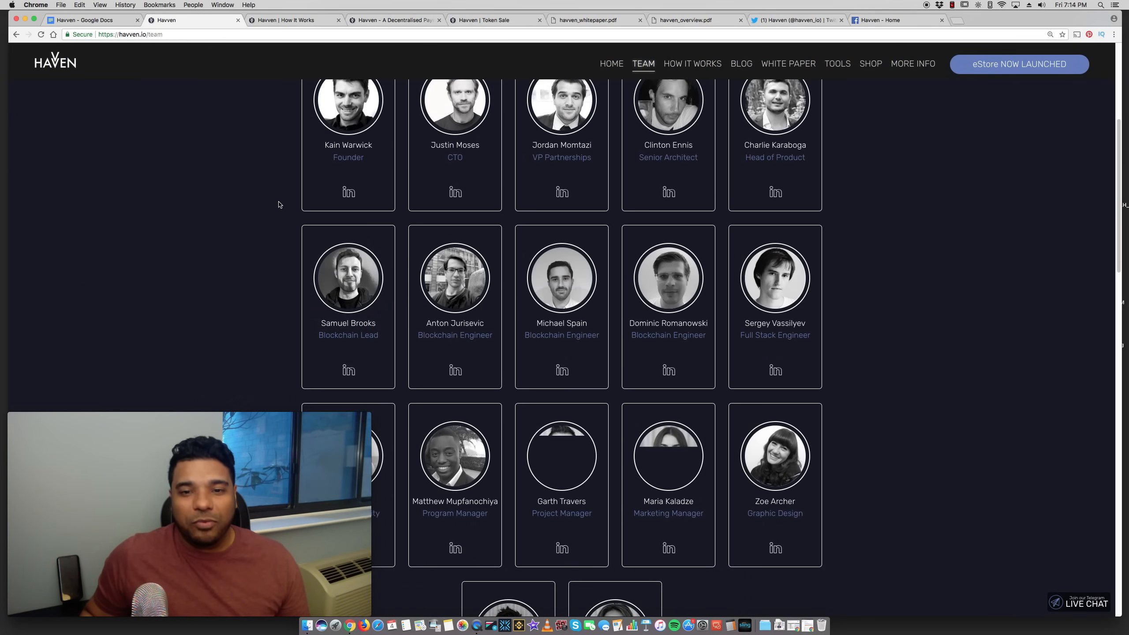
{"action": "scroll", "scroll_direction": "down", "scroll_amount": 3}
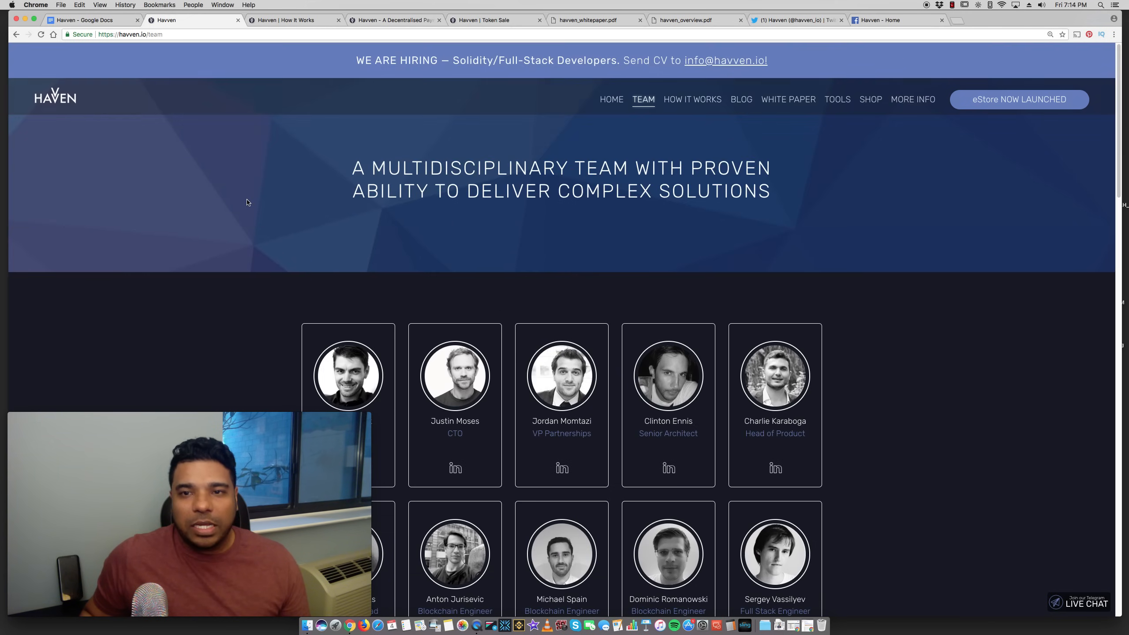
{"action": "mouse_move", "coordinate": [370, 101]}
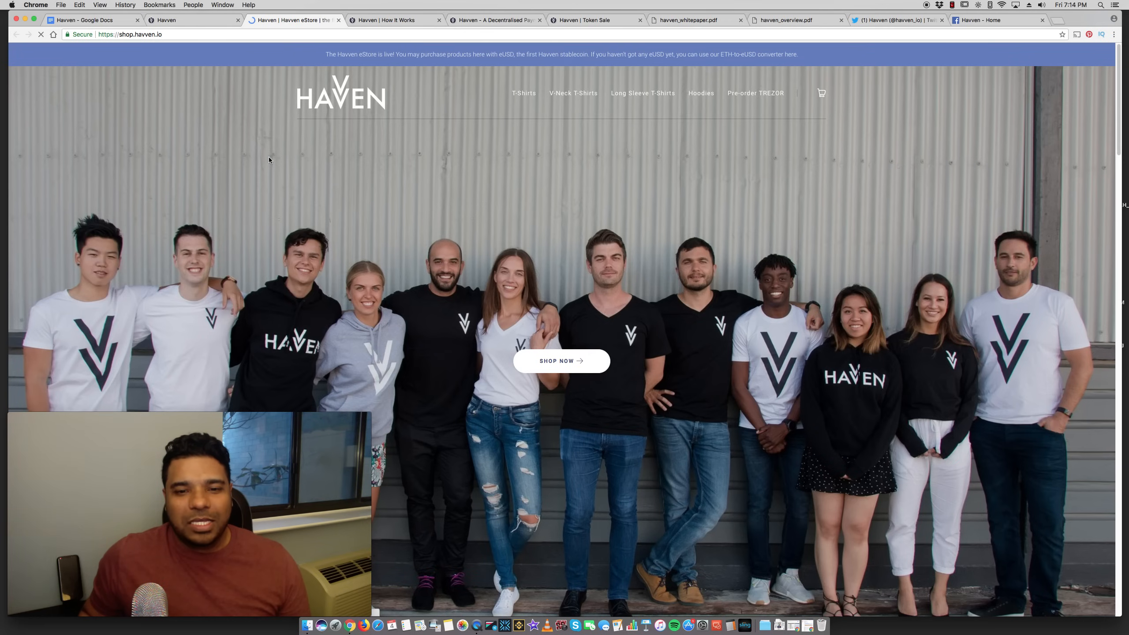
{"action": "scroll", "scroll_direction": "down", "scroll_amount": 3}
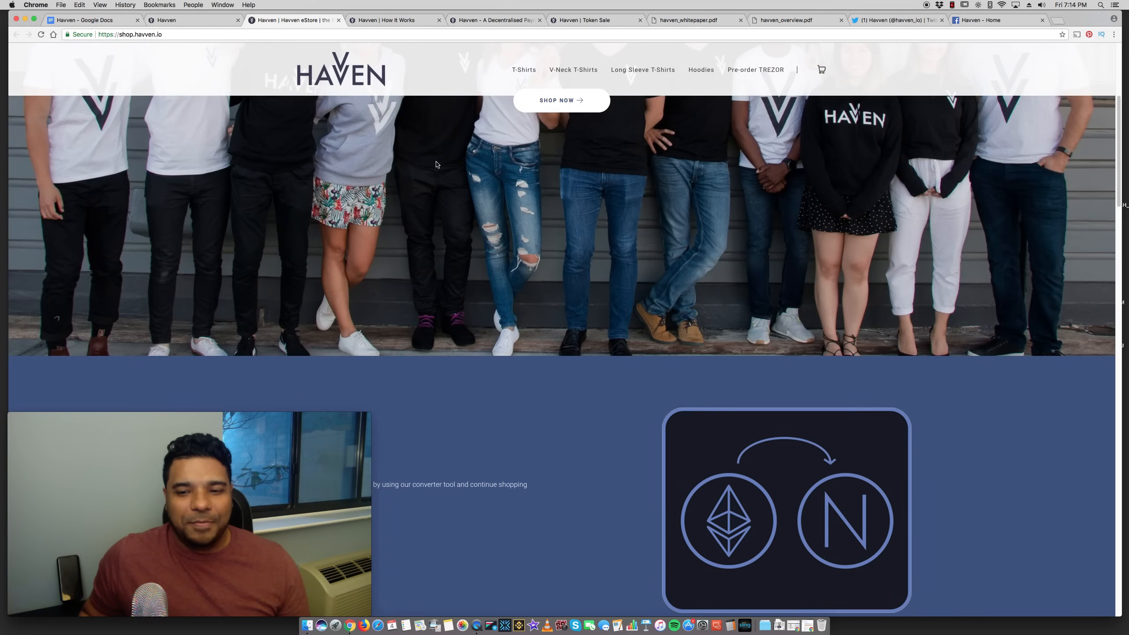
{"action": "left_click", "coordinate": [87, 20]}
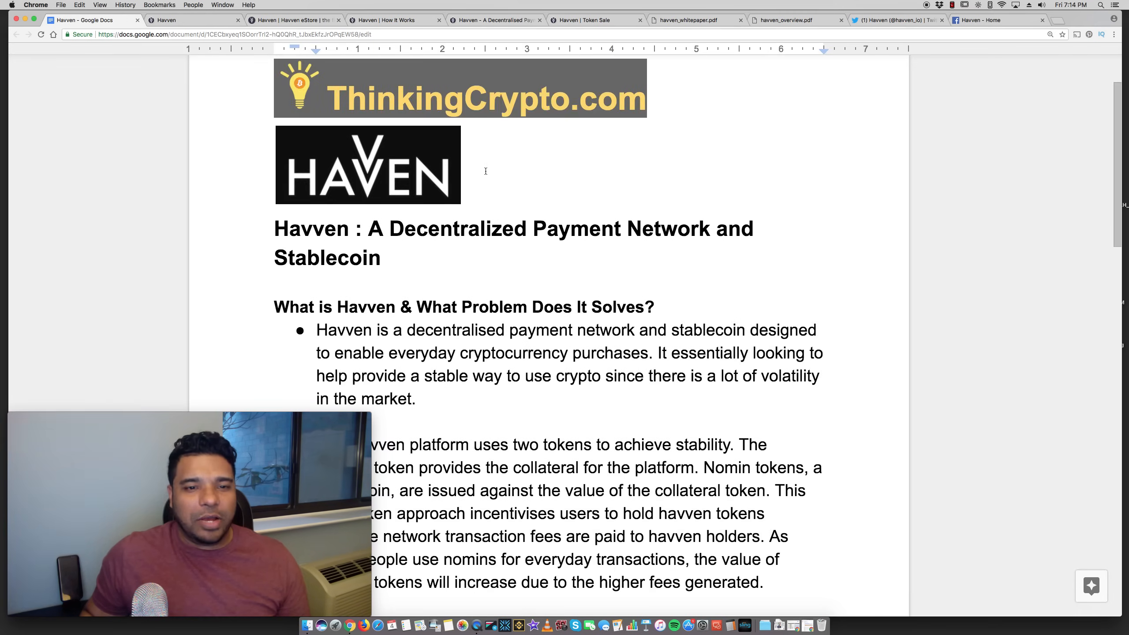
{"action": "scroll", "scroll_direction": "down", "scroll_amount": 3}
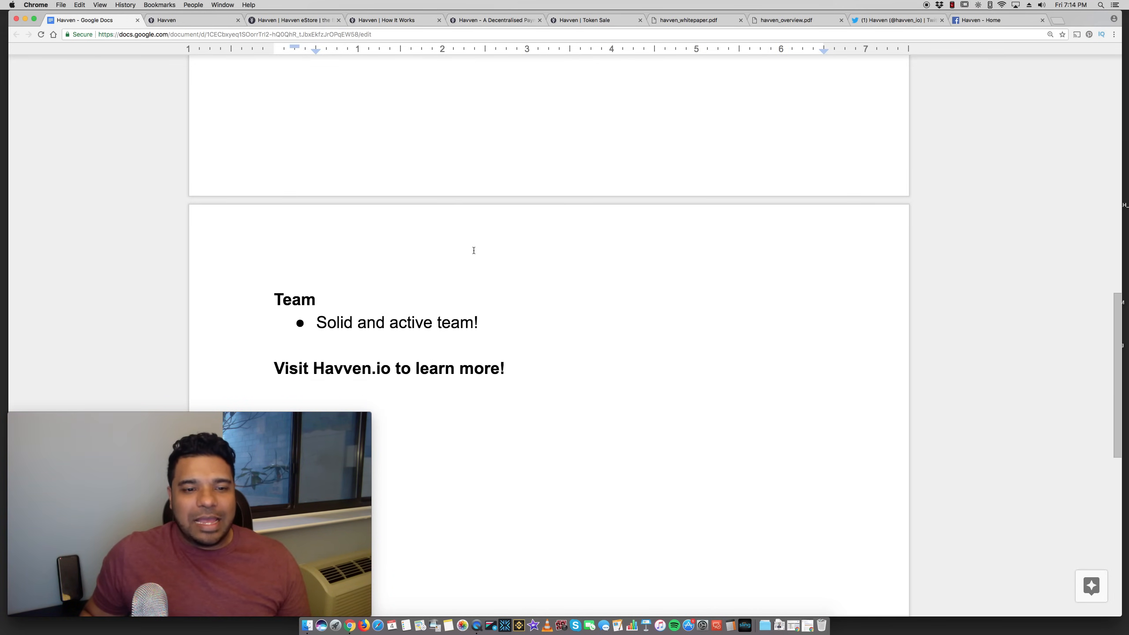
{"action": "mouse_move", "coordinate": [472, 235]}
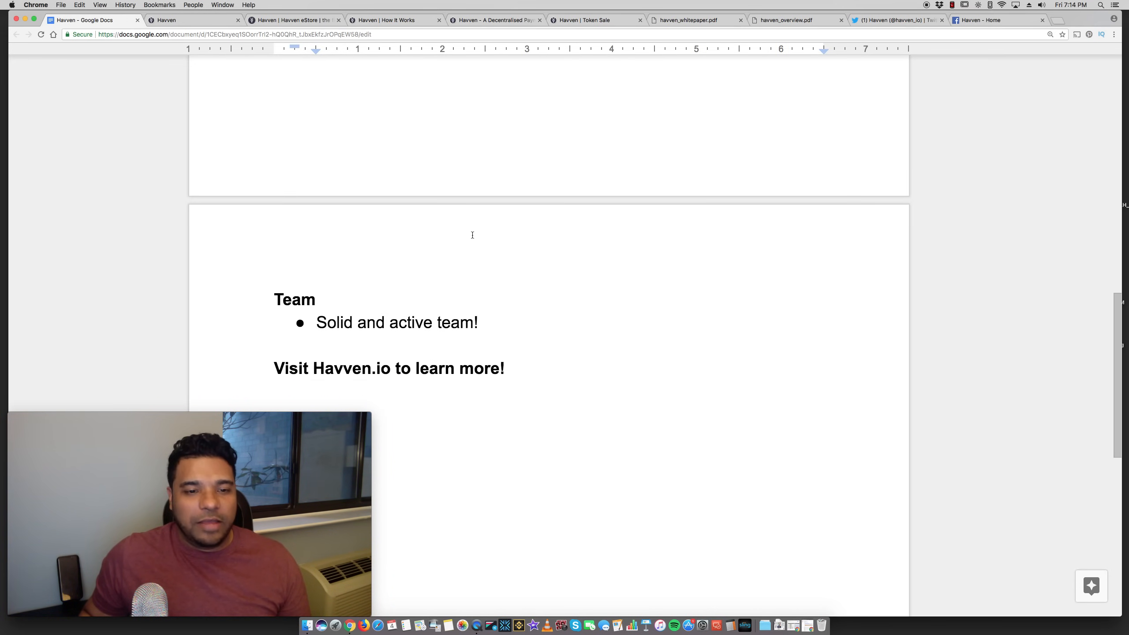